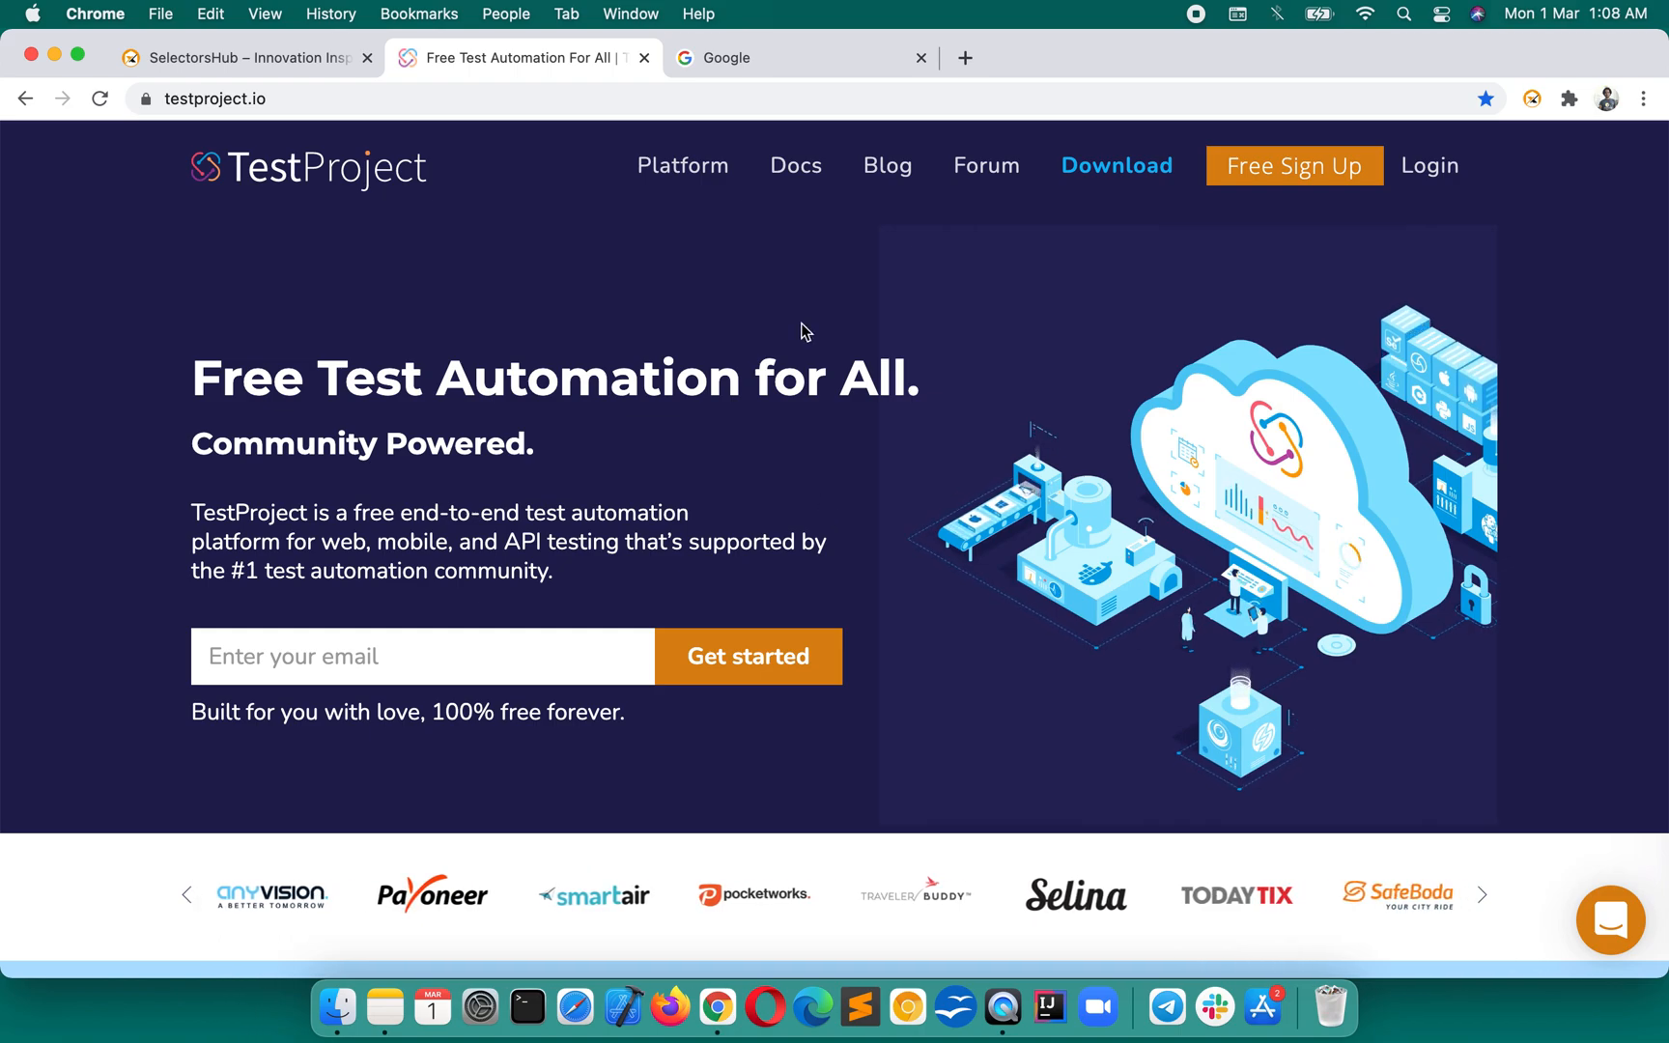
Step: Inspect the testproject.io hero div and copy its full XPath /html/body/div[1]/header/div/div/div[1]
right_click(804, 330)
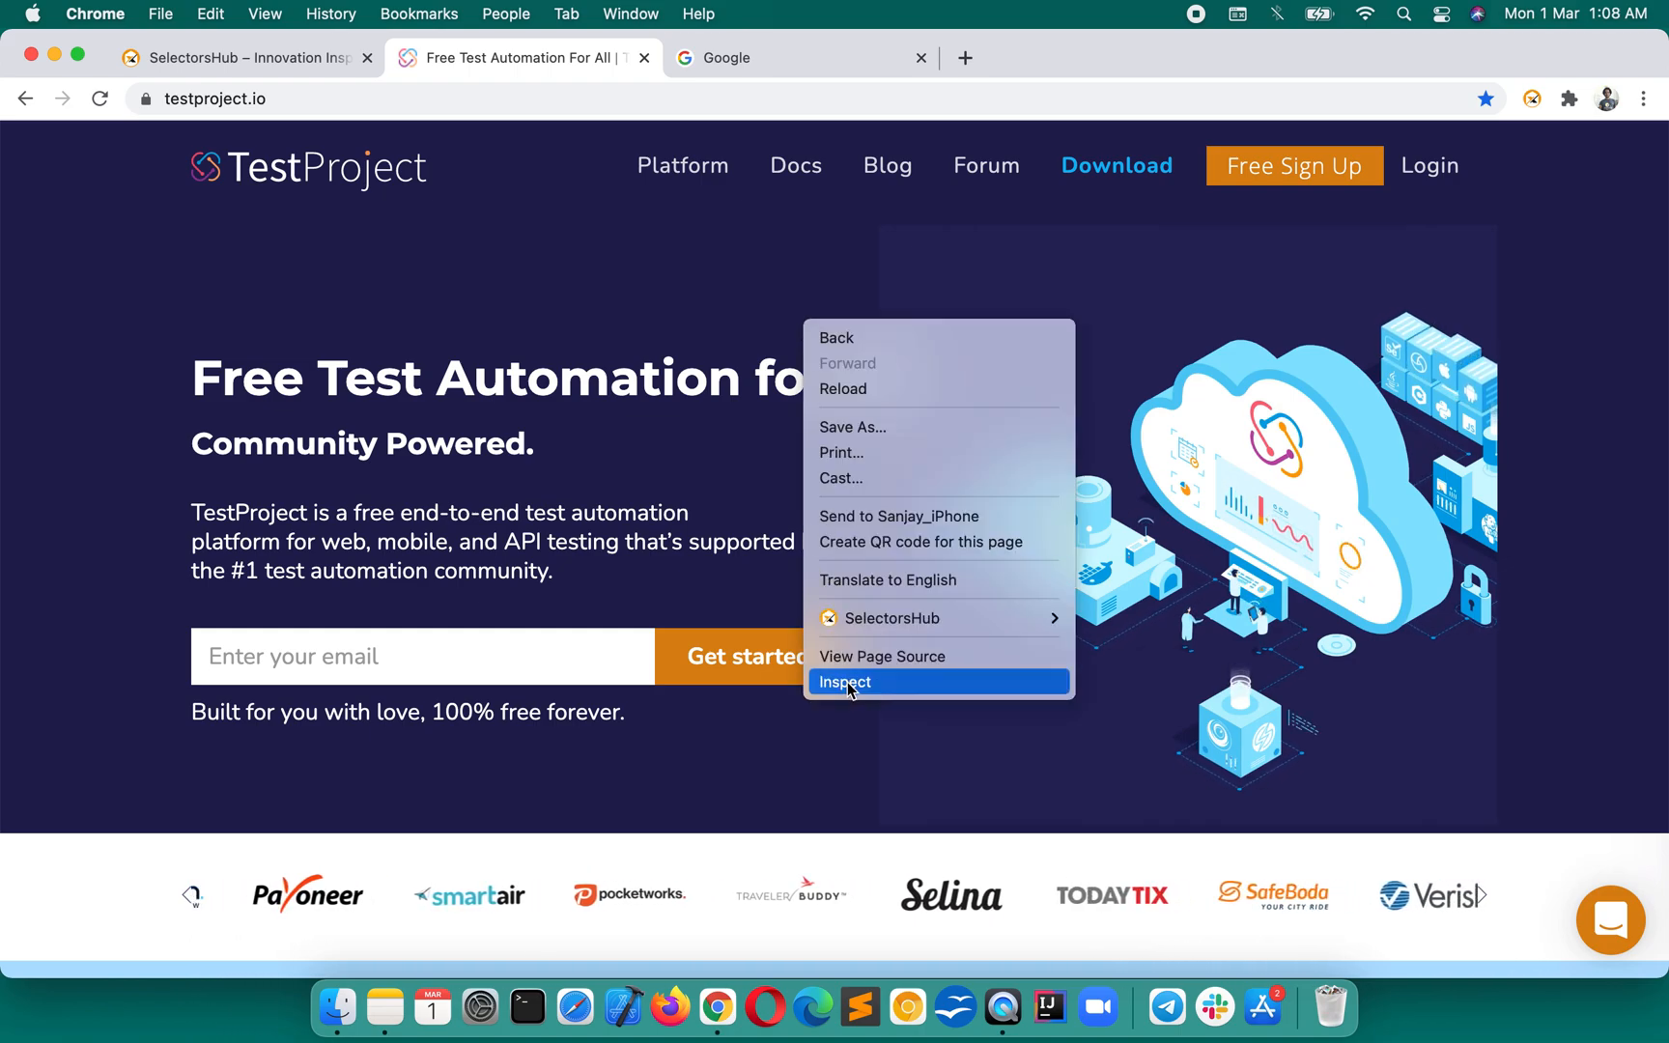
click(845, 682)
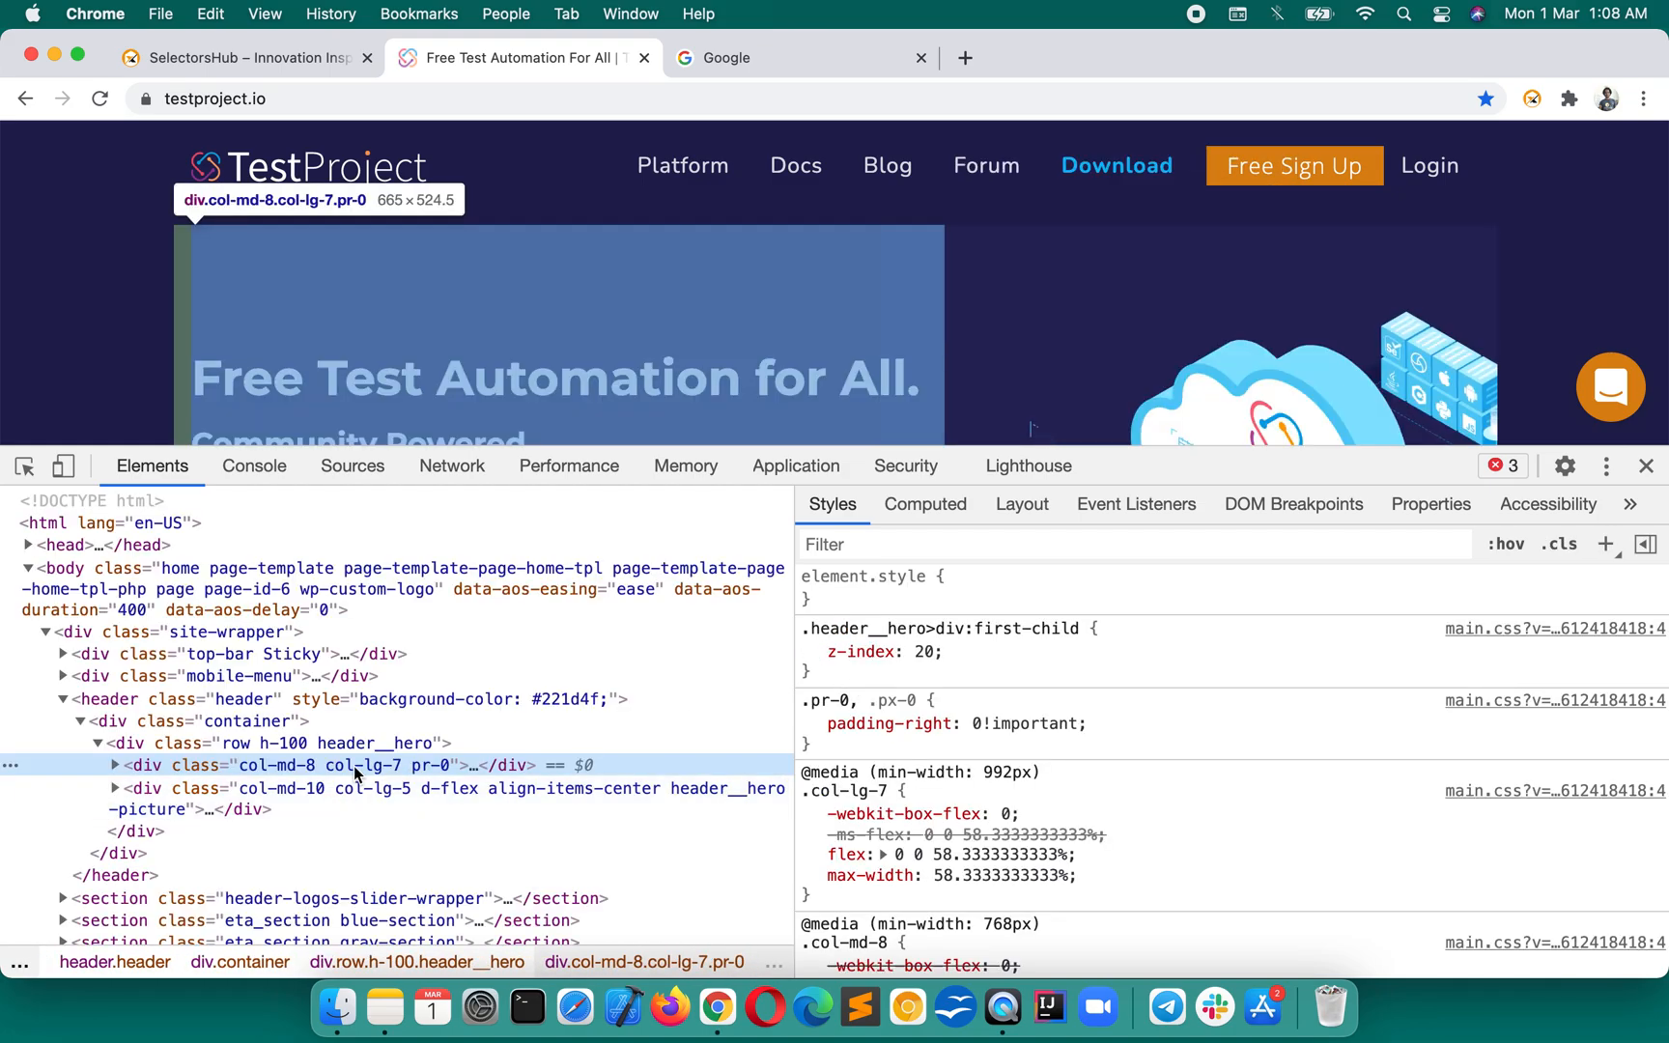
right_click(352, 765)
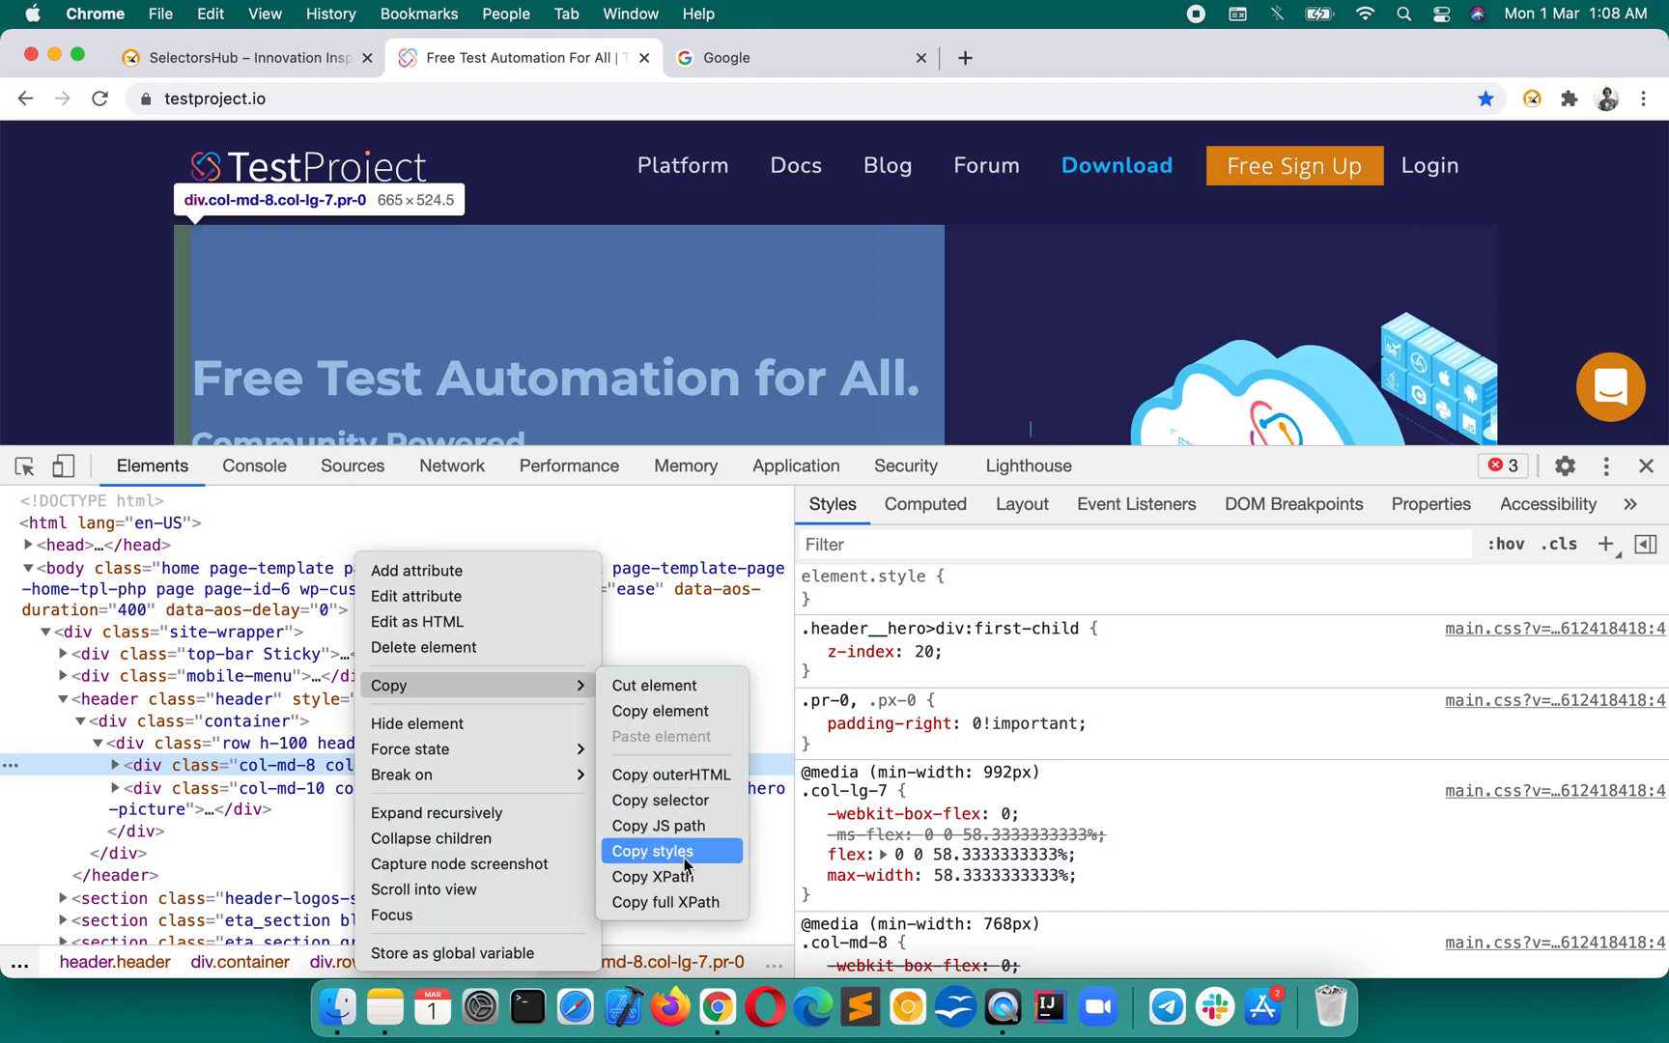
click(651, 851)
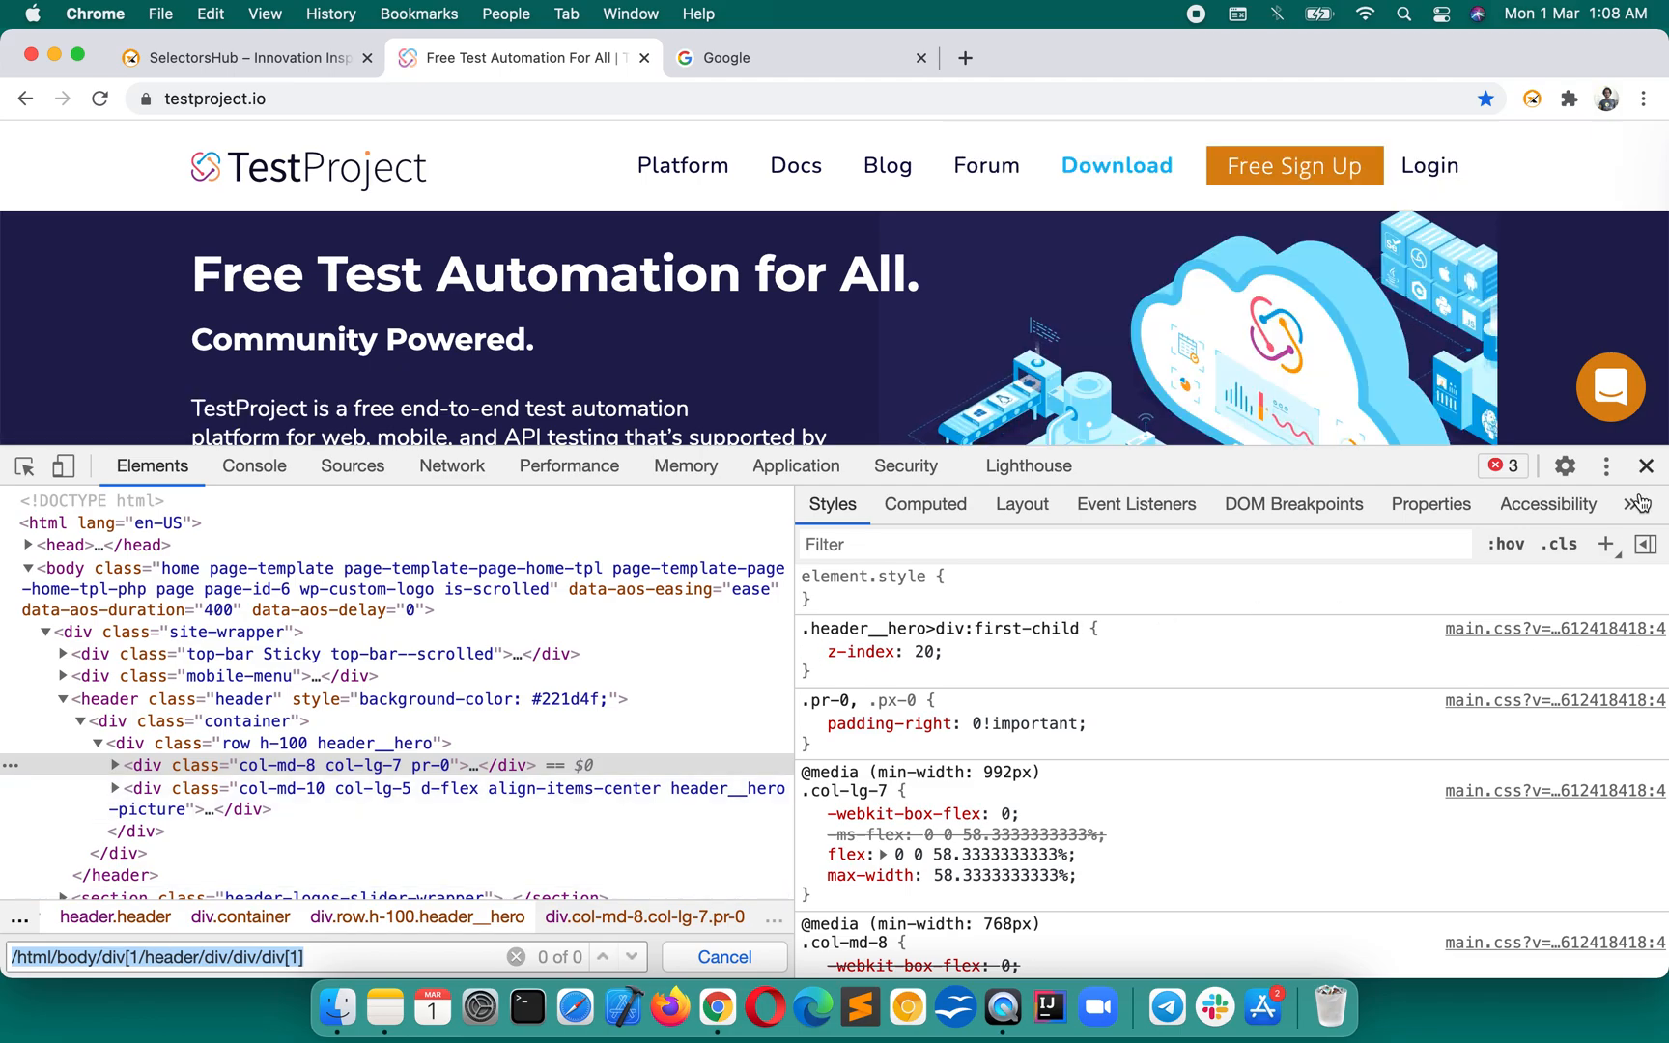
Step: Enter the hero div's full XPath in SelectorsHub and add the missing ] so it matches 1 element
click(1552, 505)
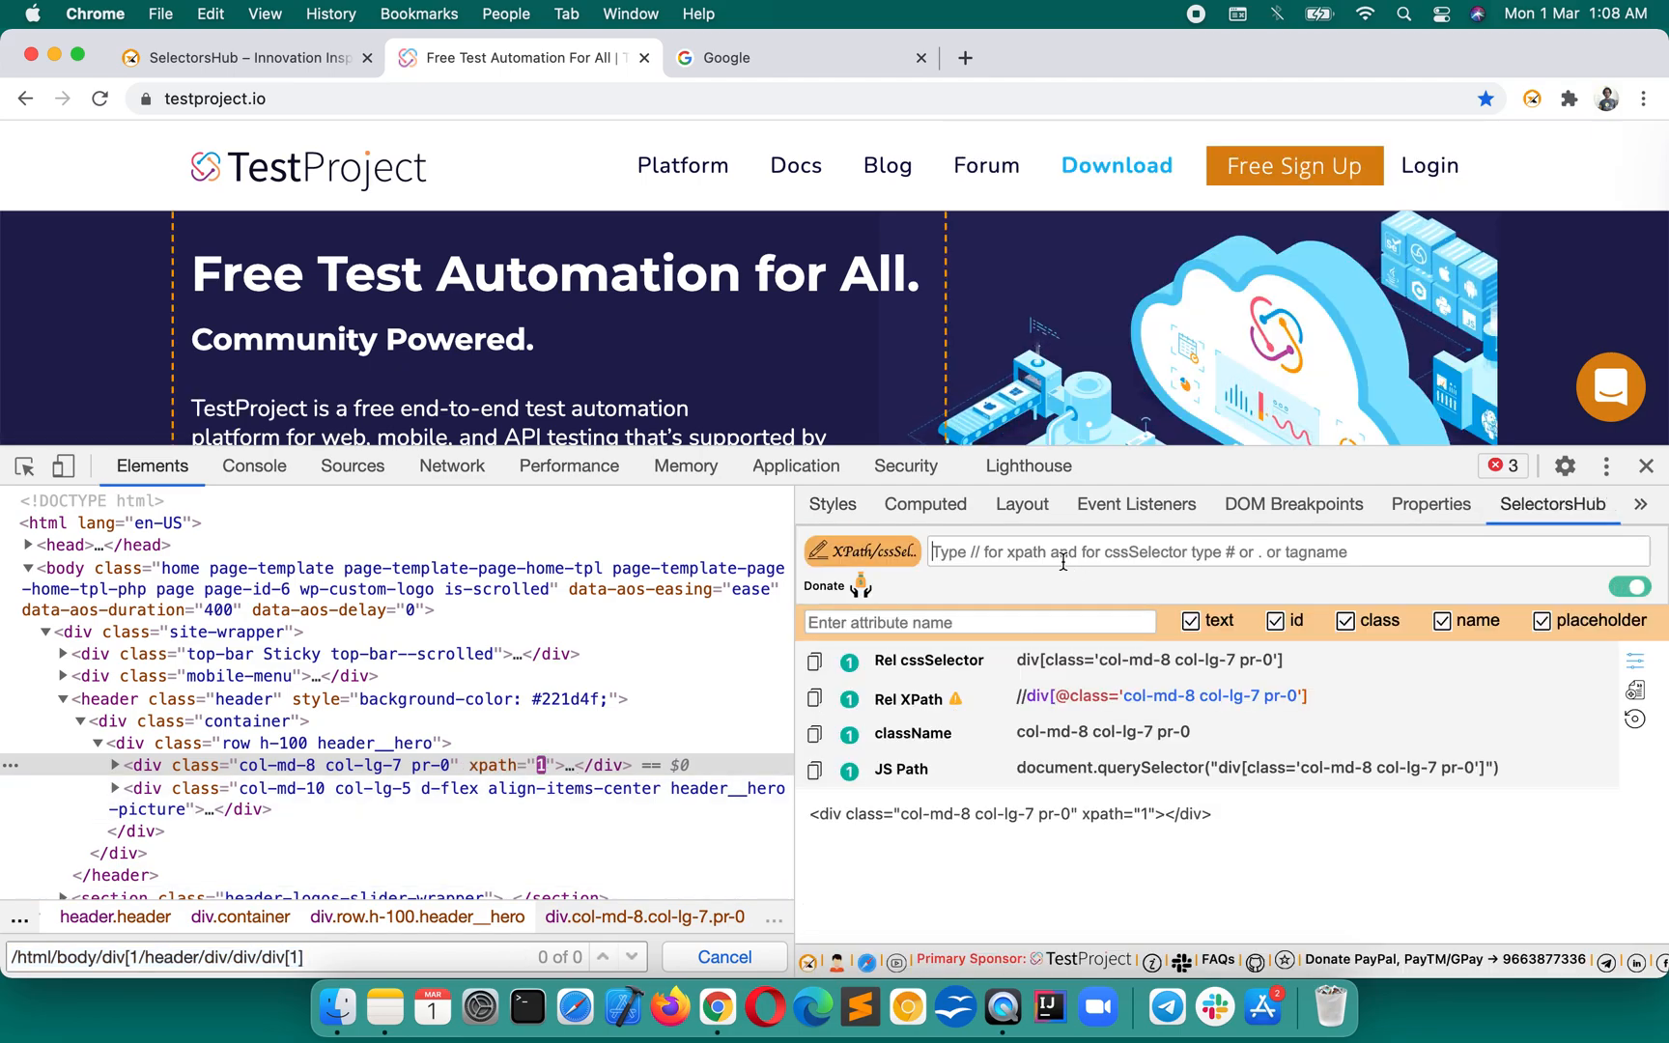
text(/html/body/div[1]/header/div/div/div[1])
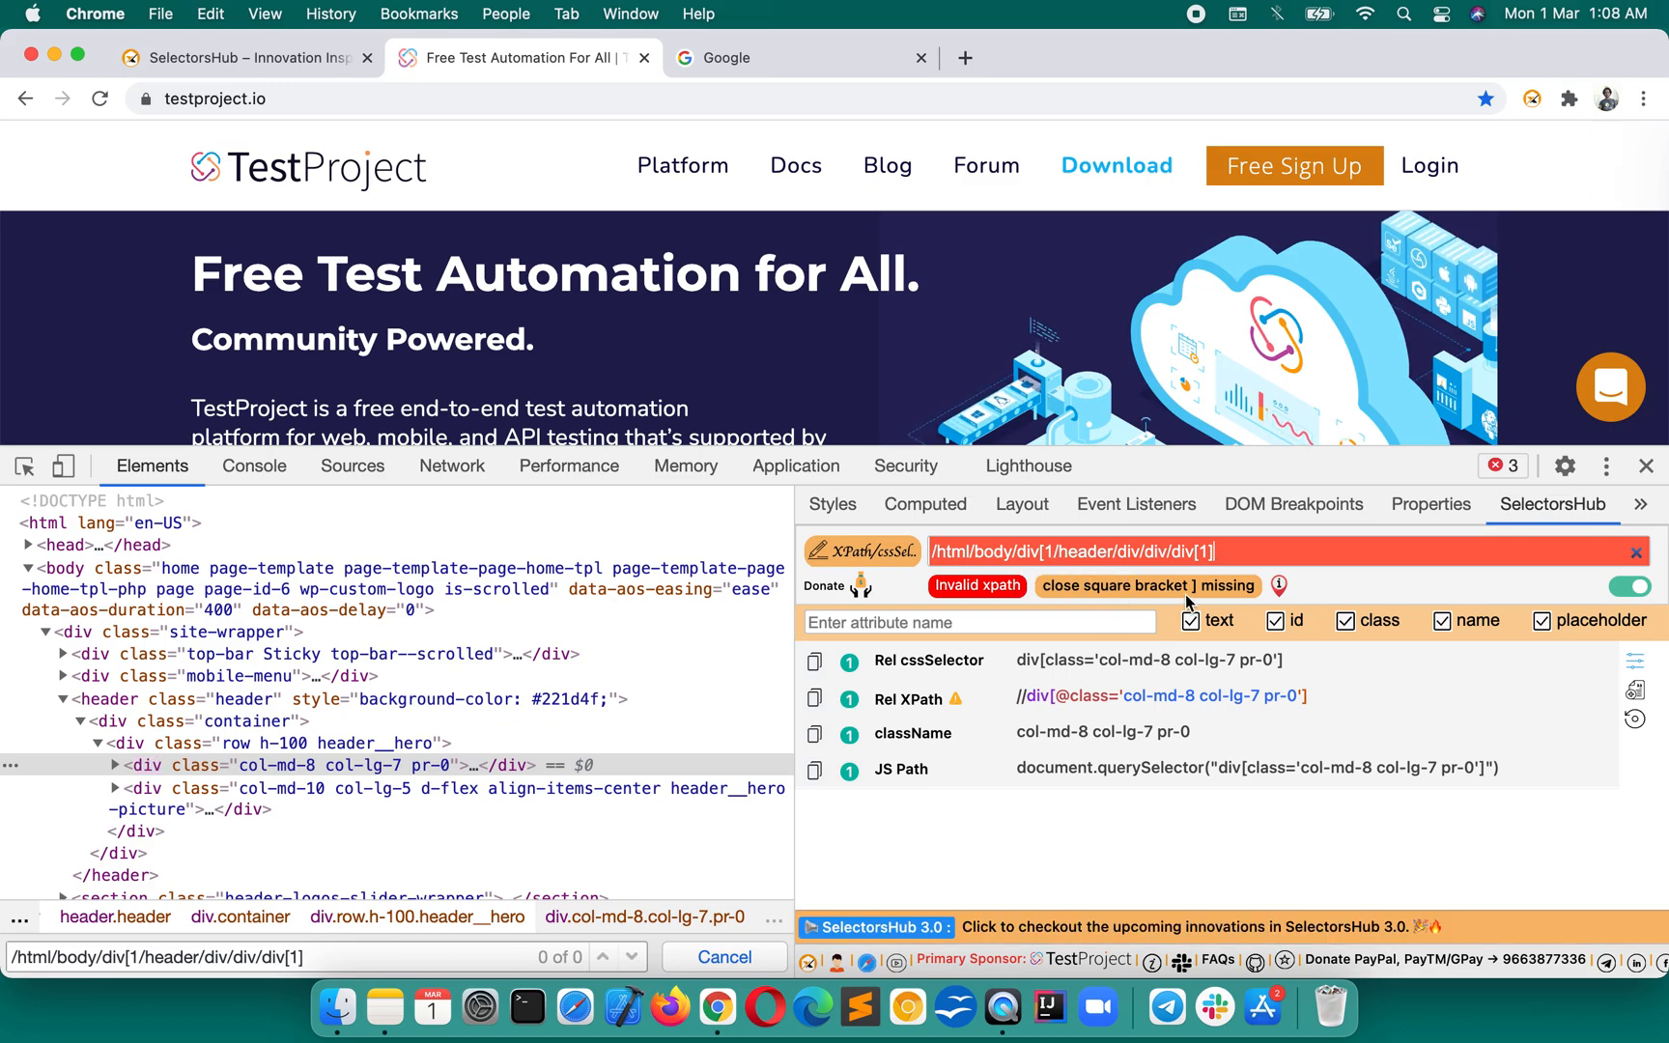
click(1055, 550)
text(])
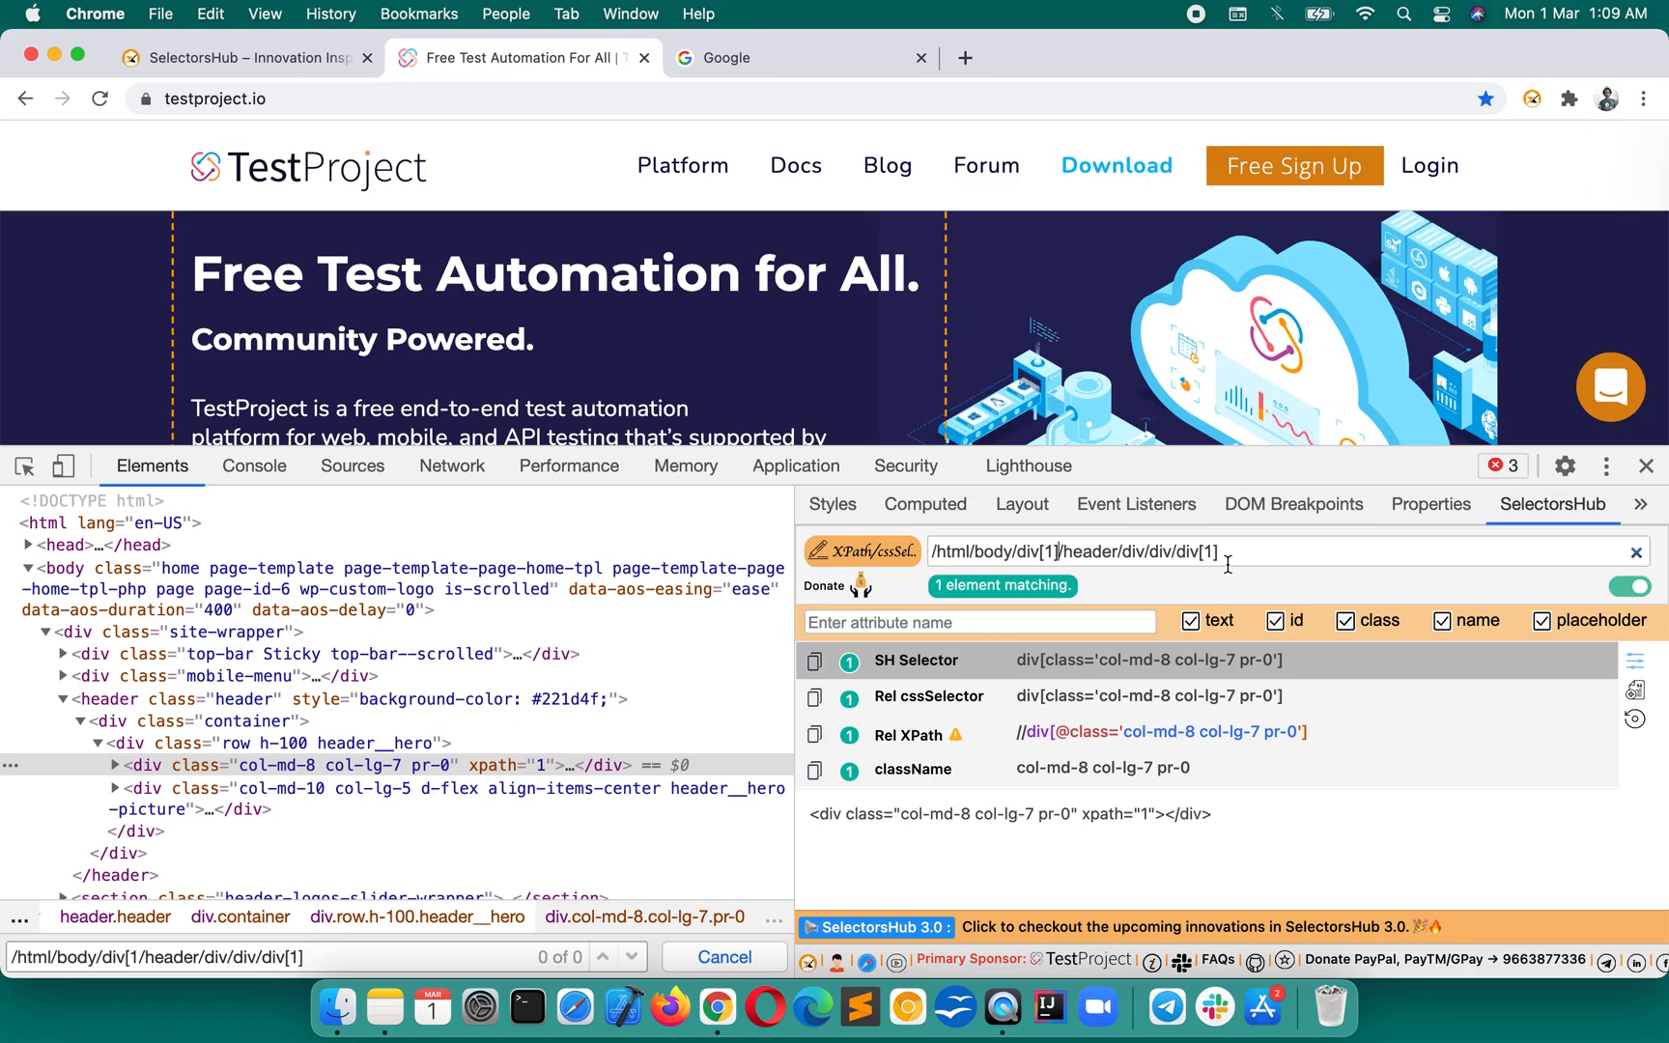
mouse_move(1235, 696)
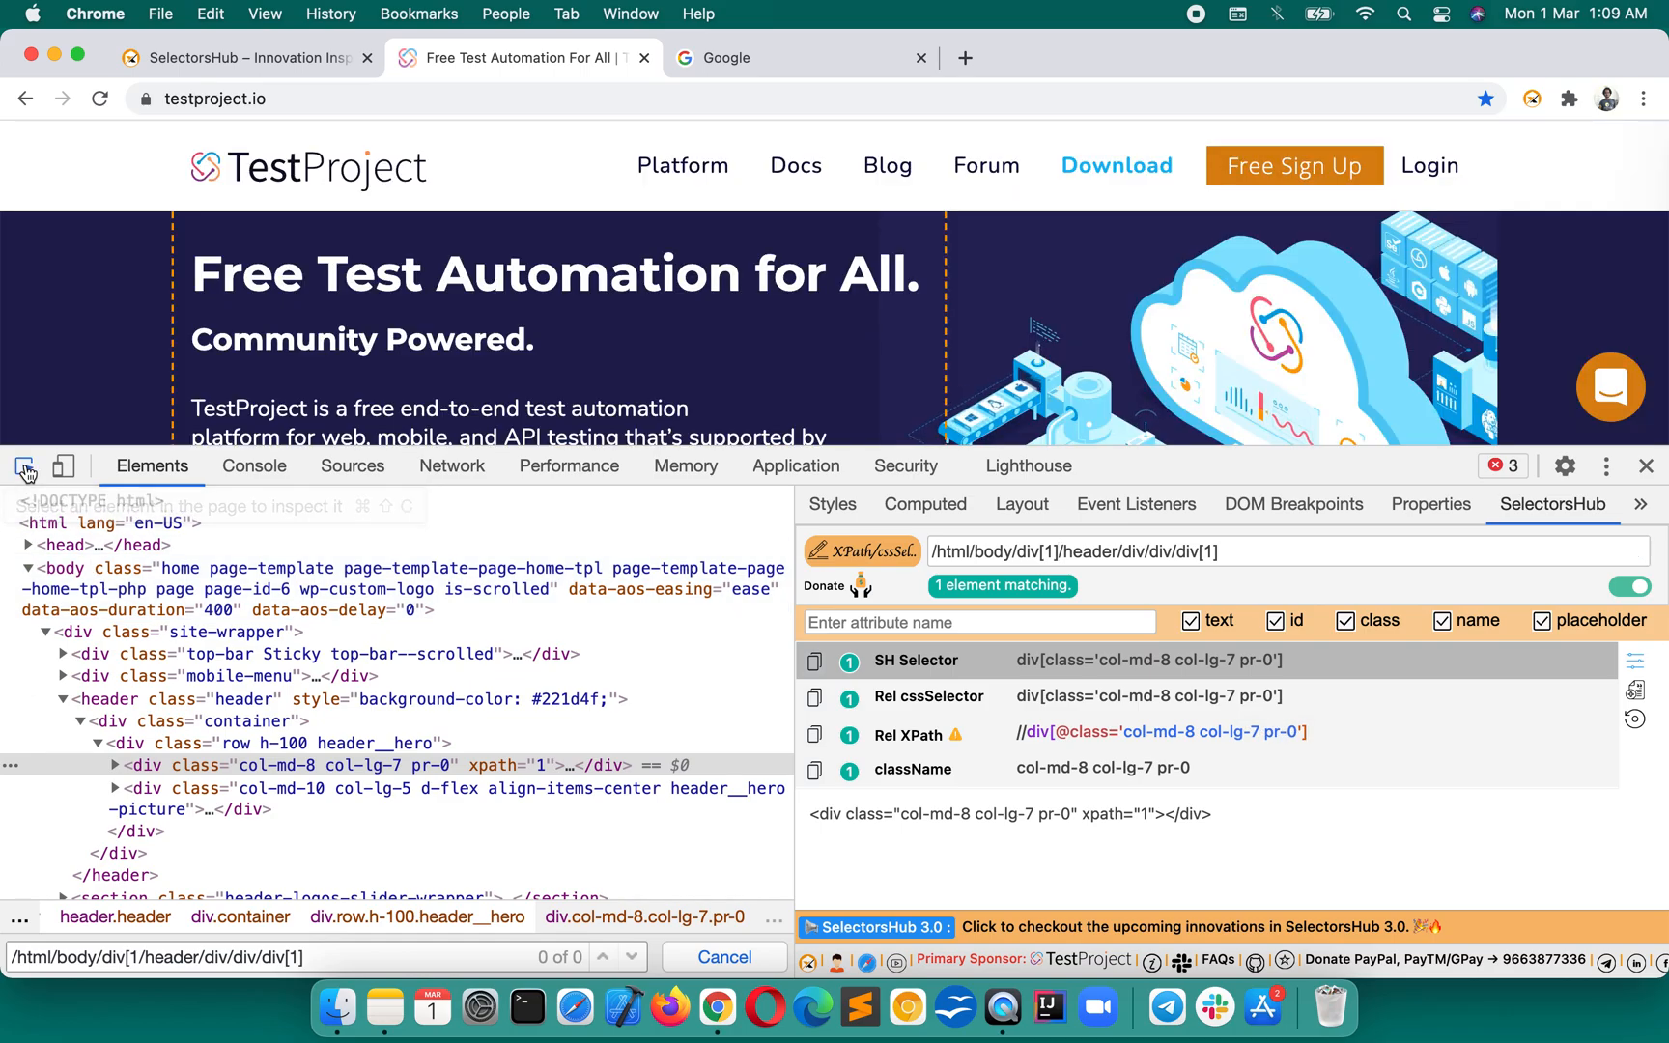
click(682, 164)
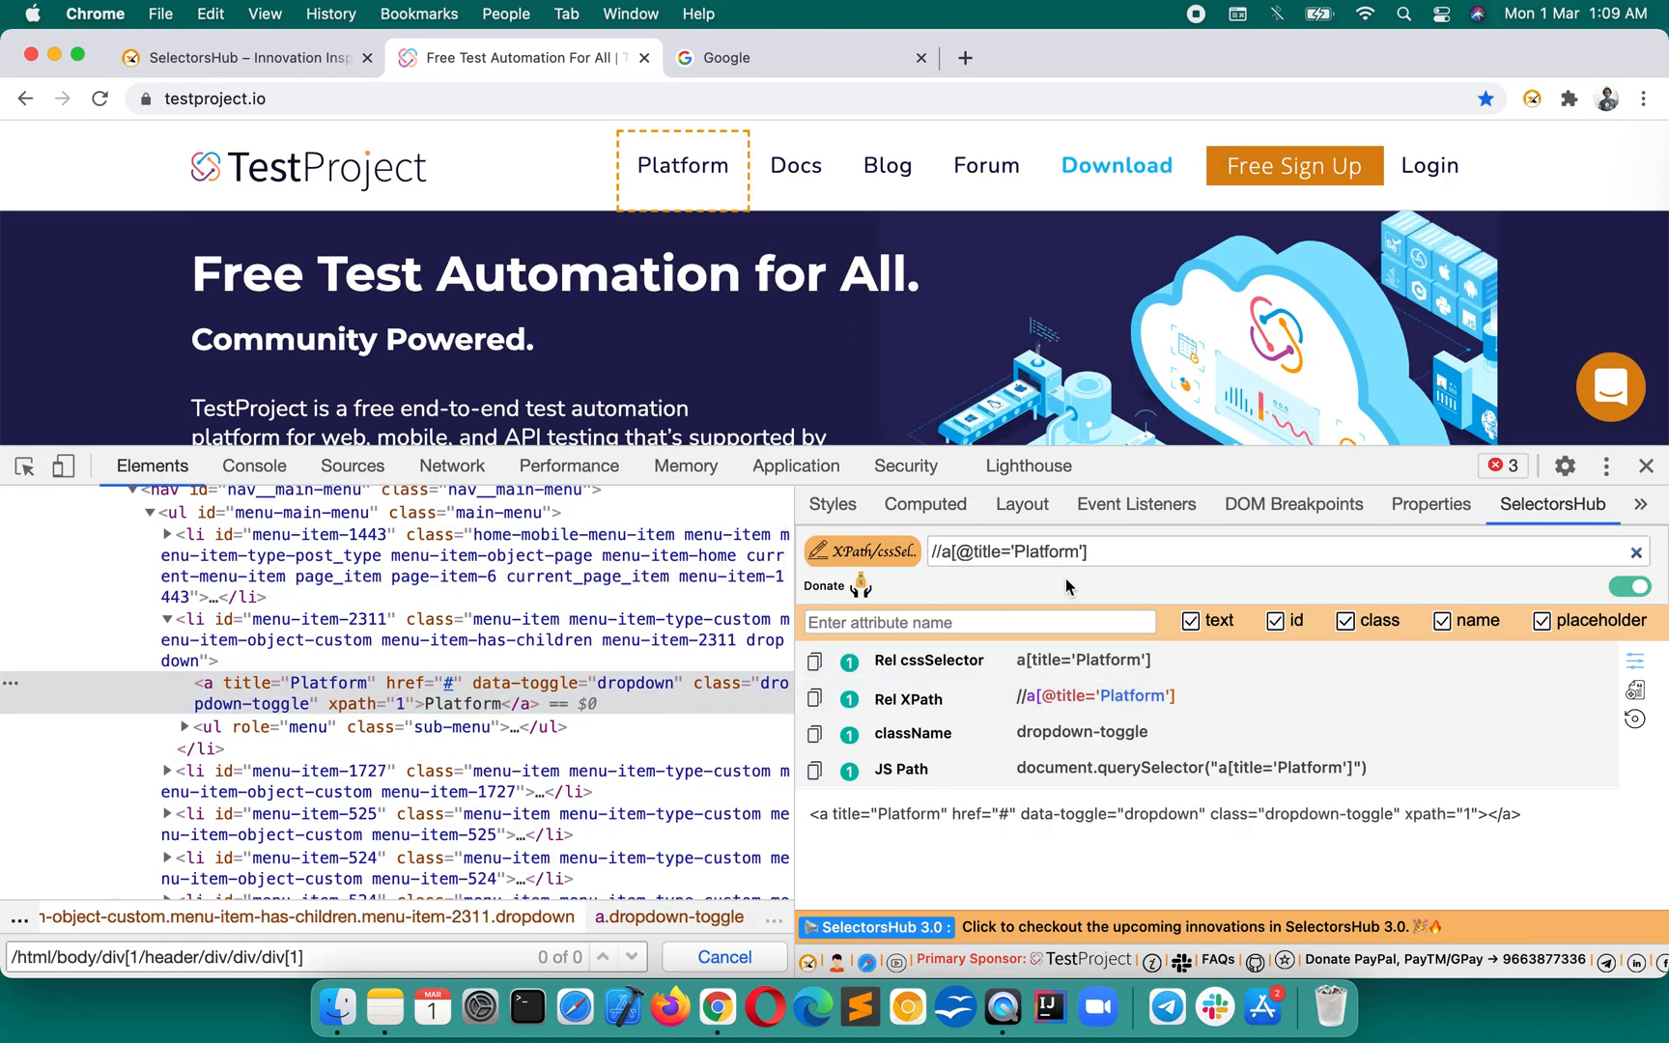
text(/)
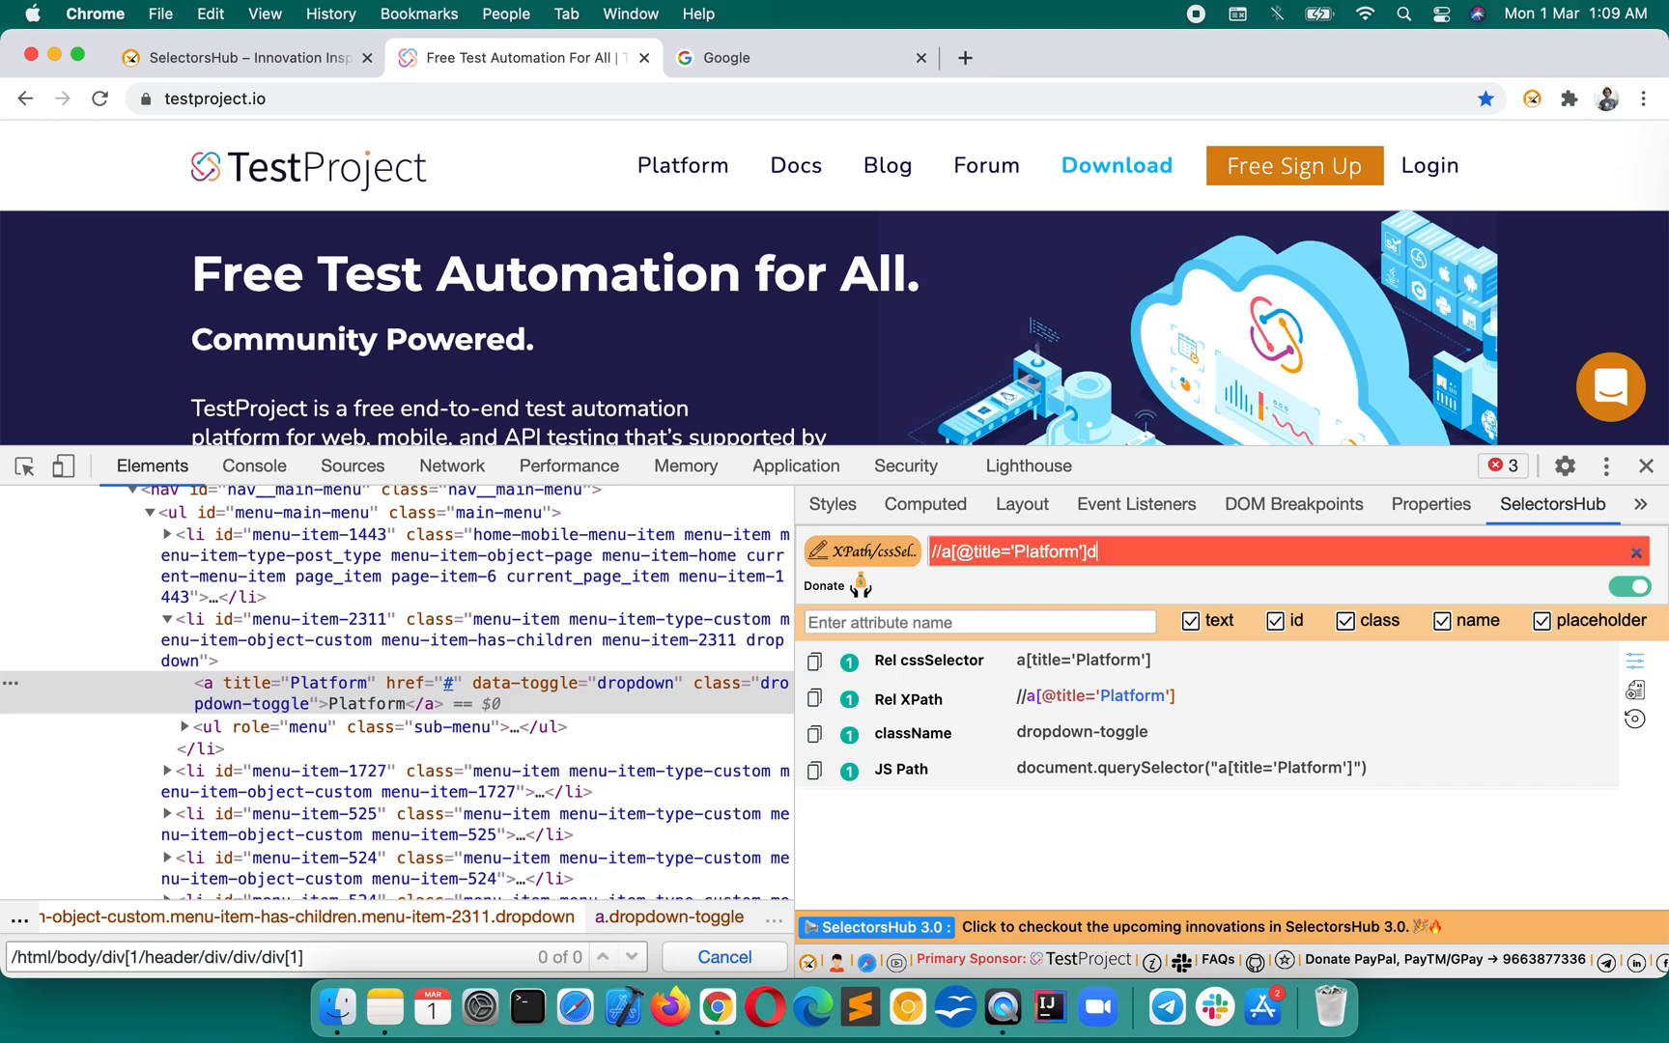
text(iv)
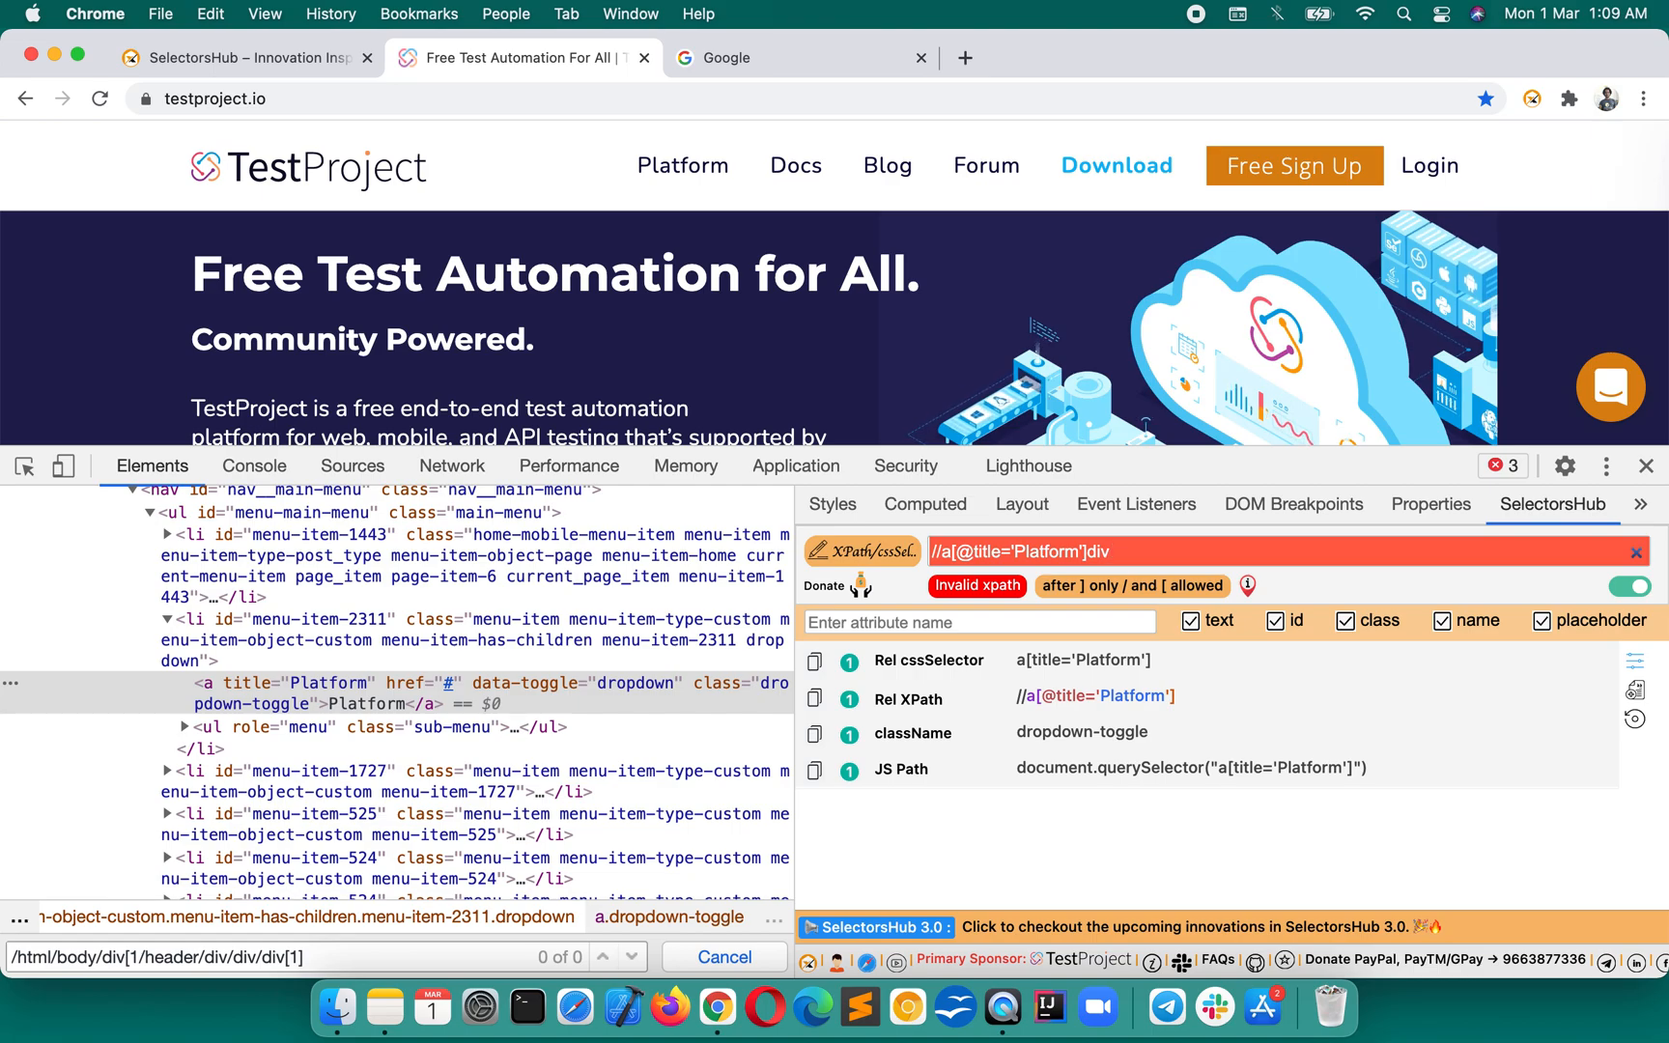
Step: Make the cssSelector a[title='Platform']/ invalid with a trailing slash and view the selector error help
click(1634, 551)
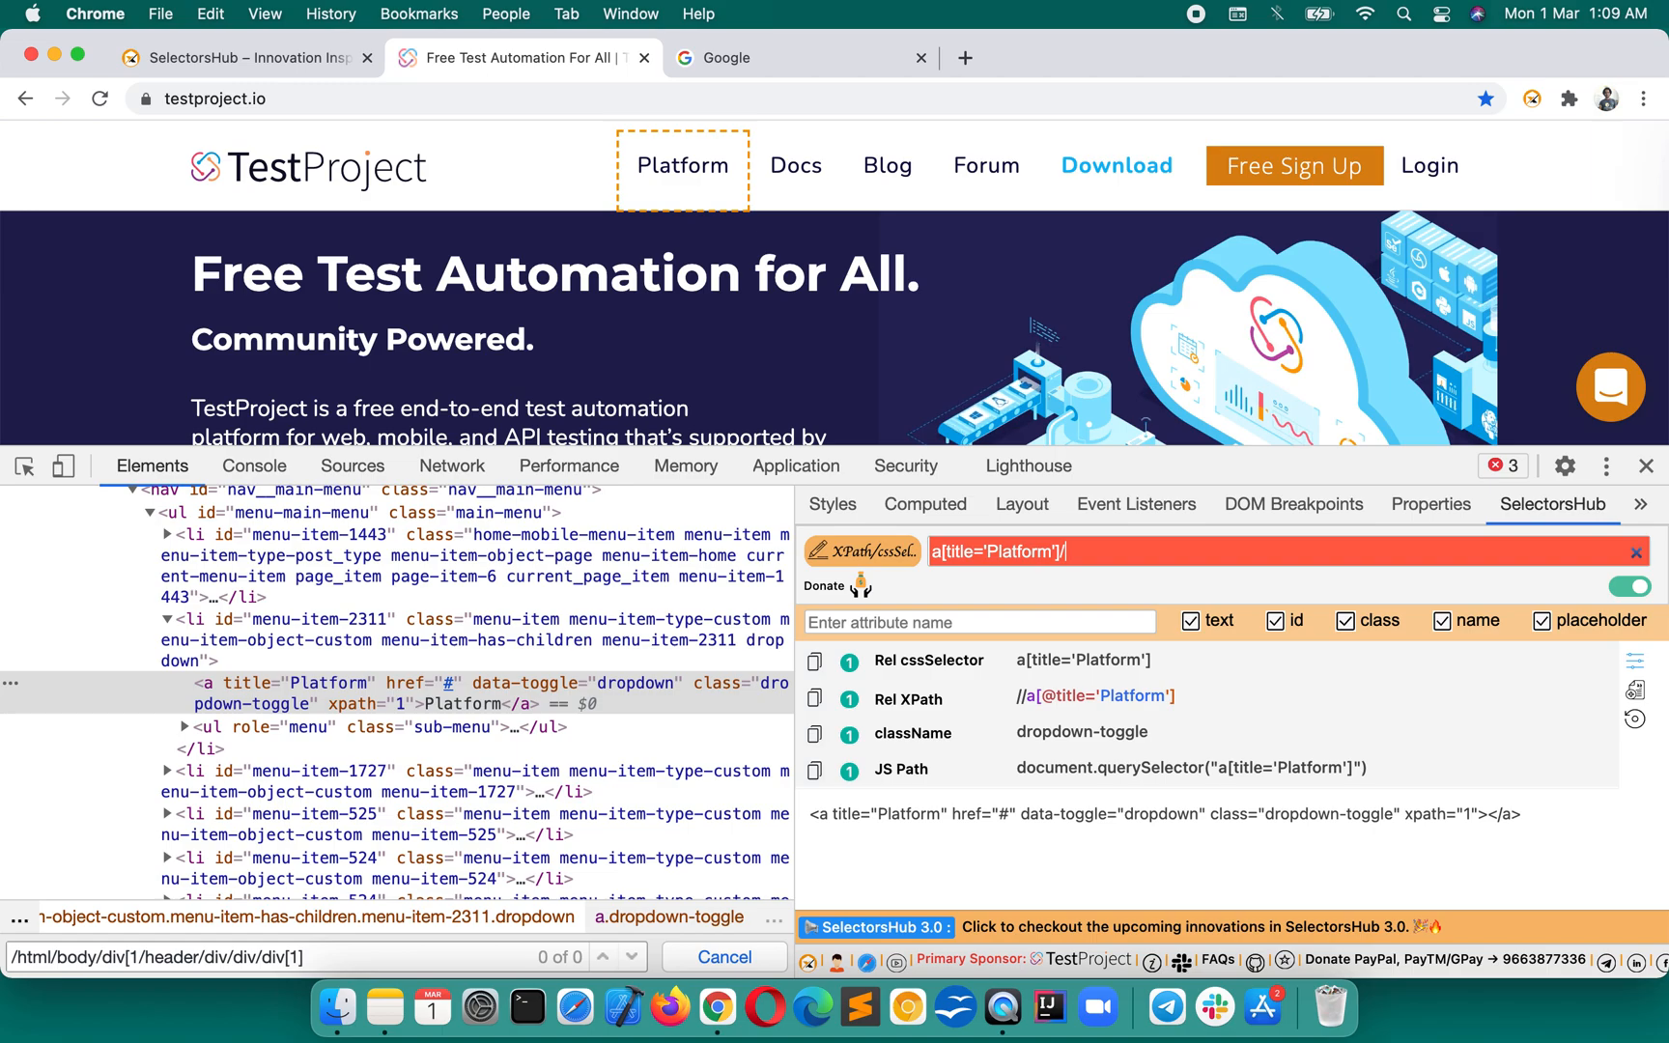
text(/)
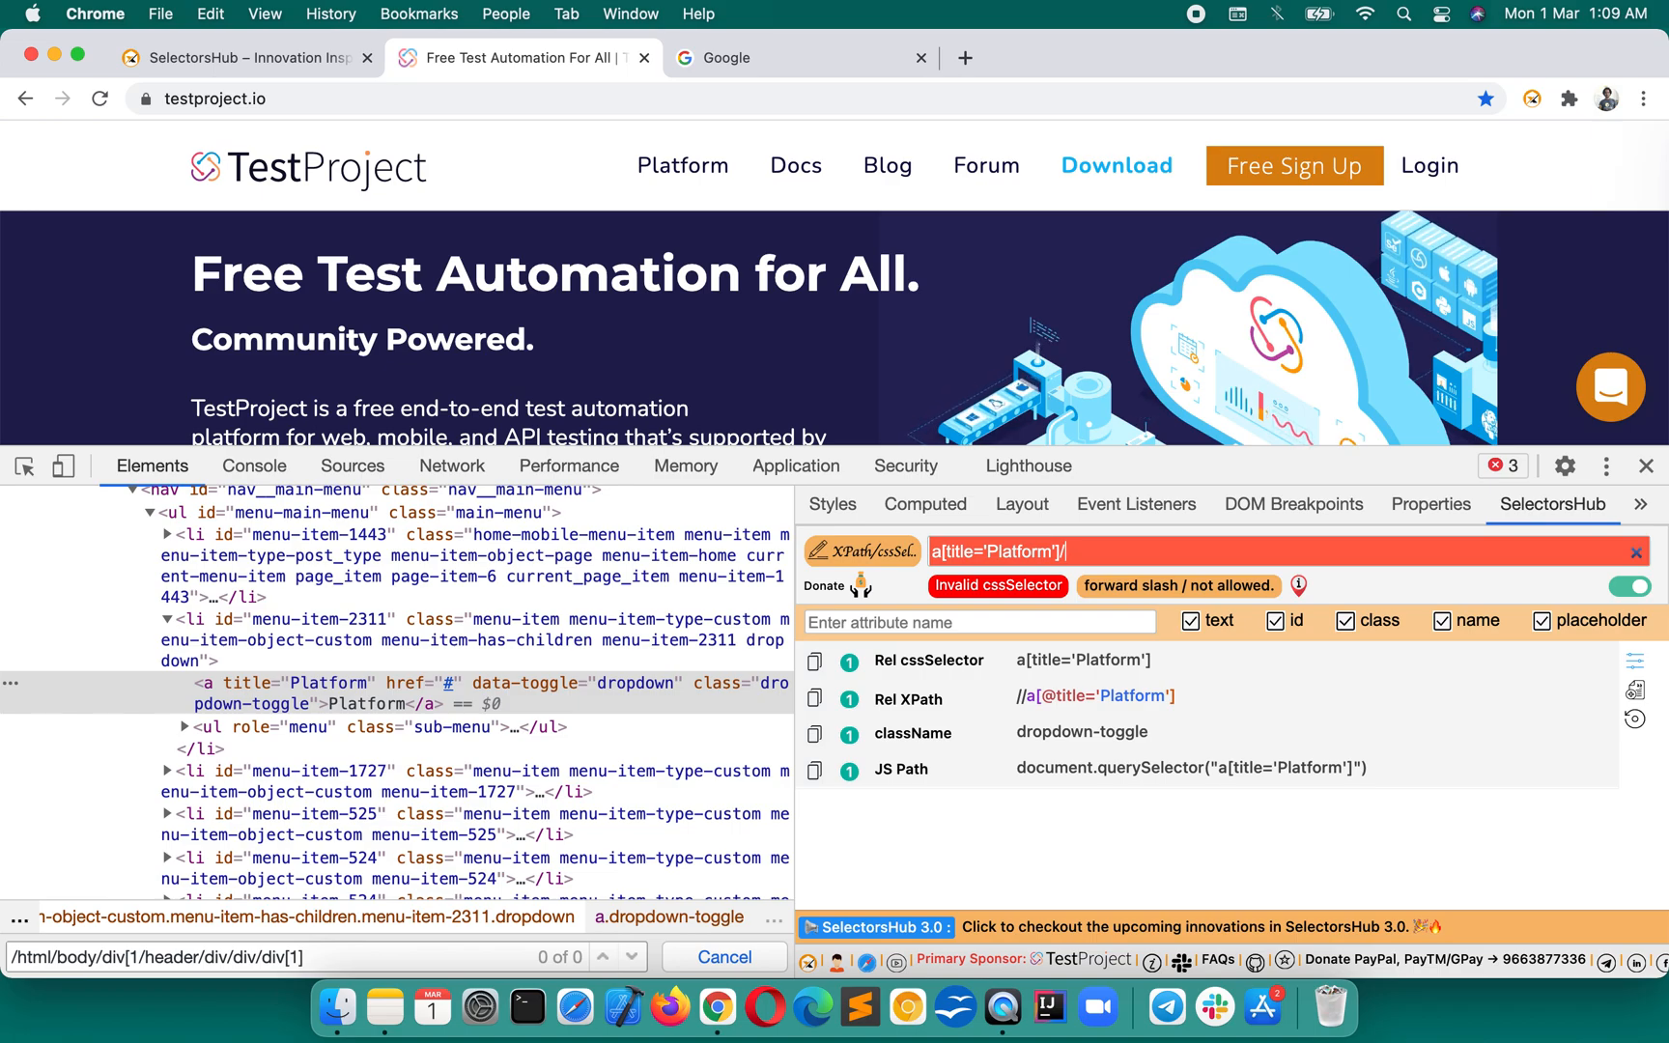
mouse_move(1298, 585)
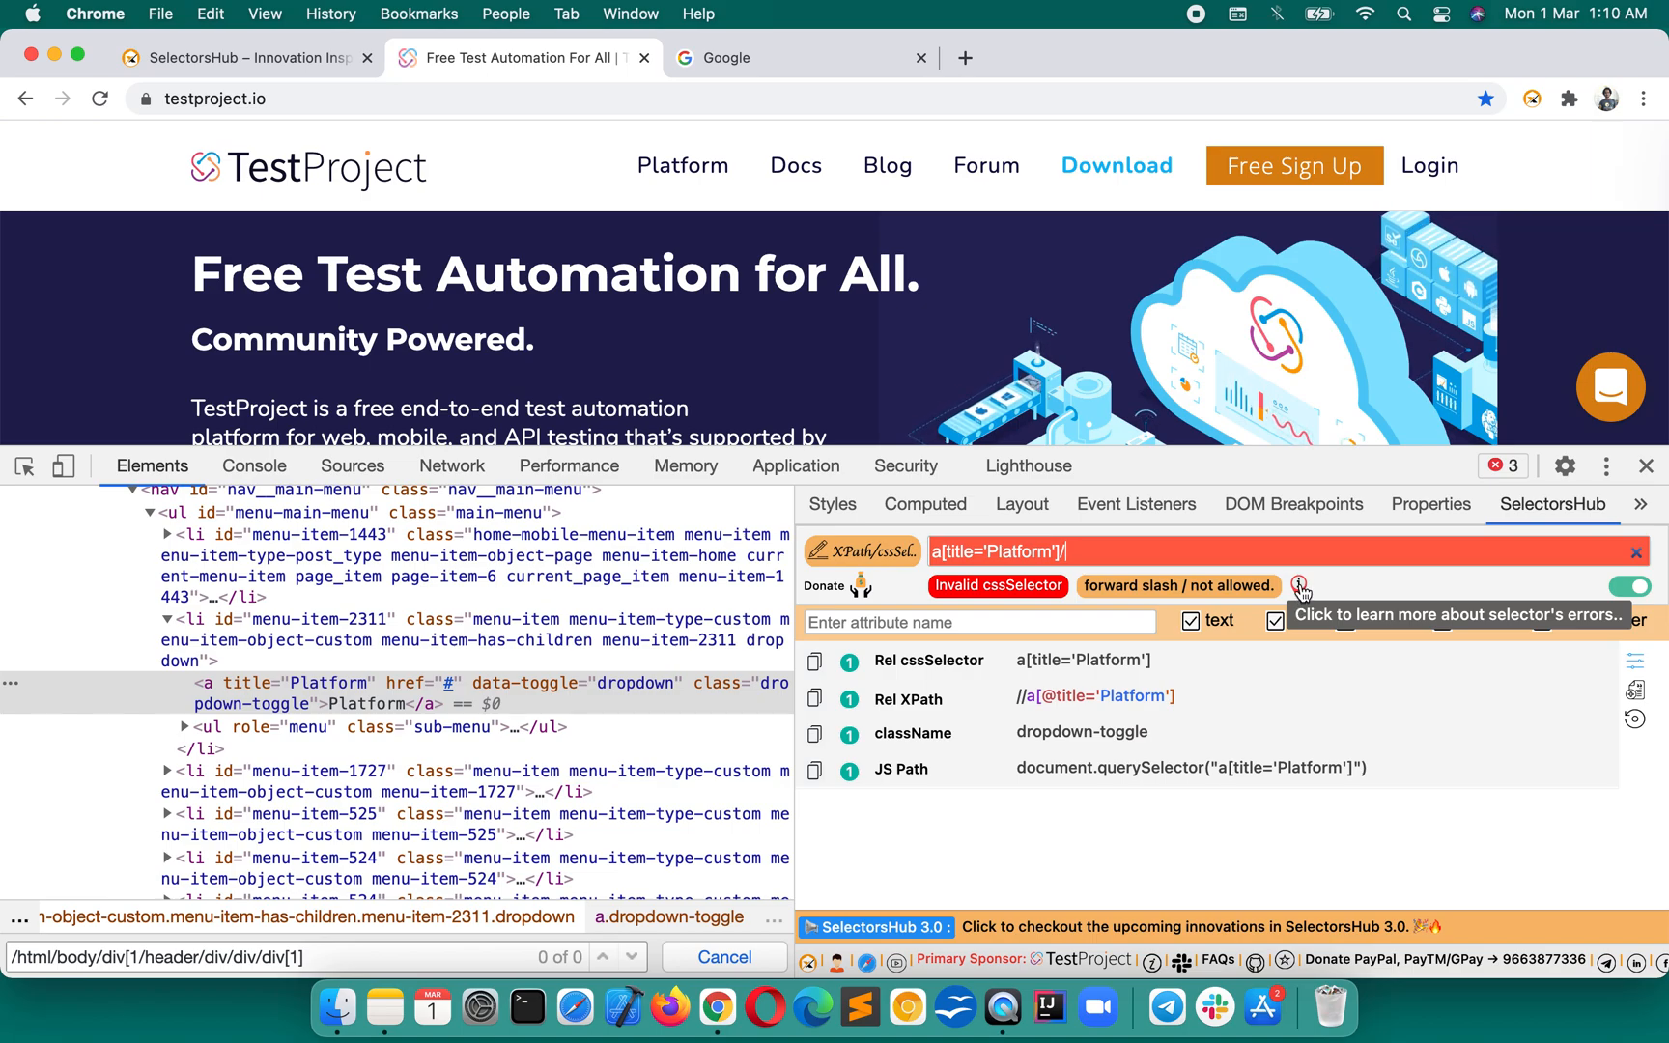
click(1300, 587)
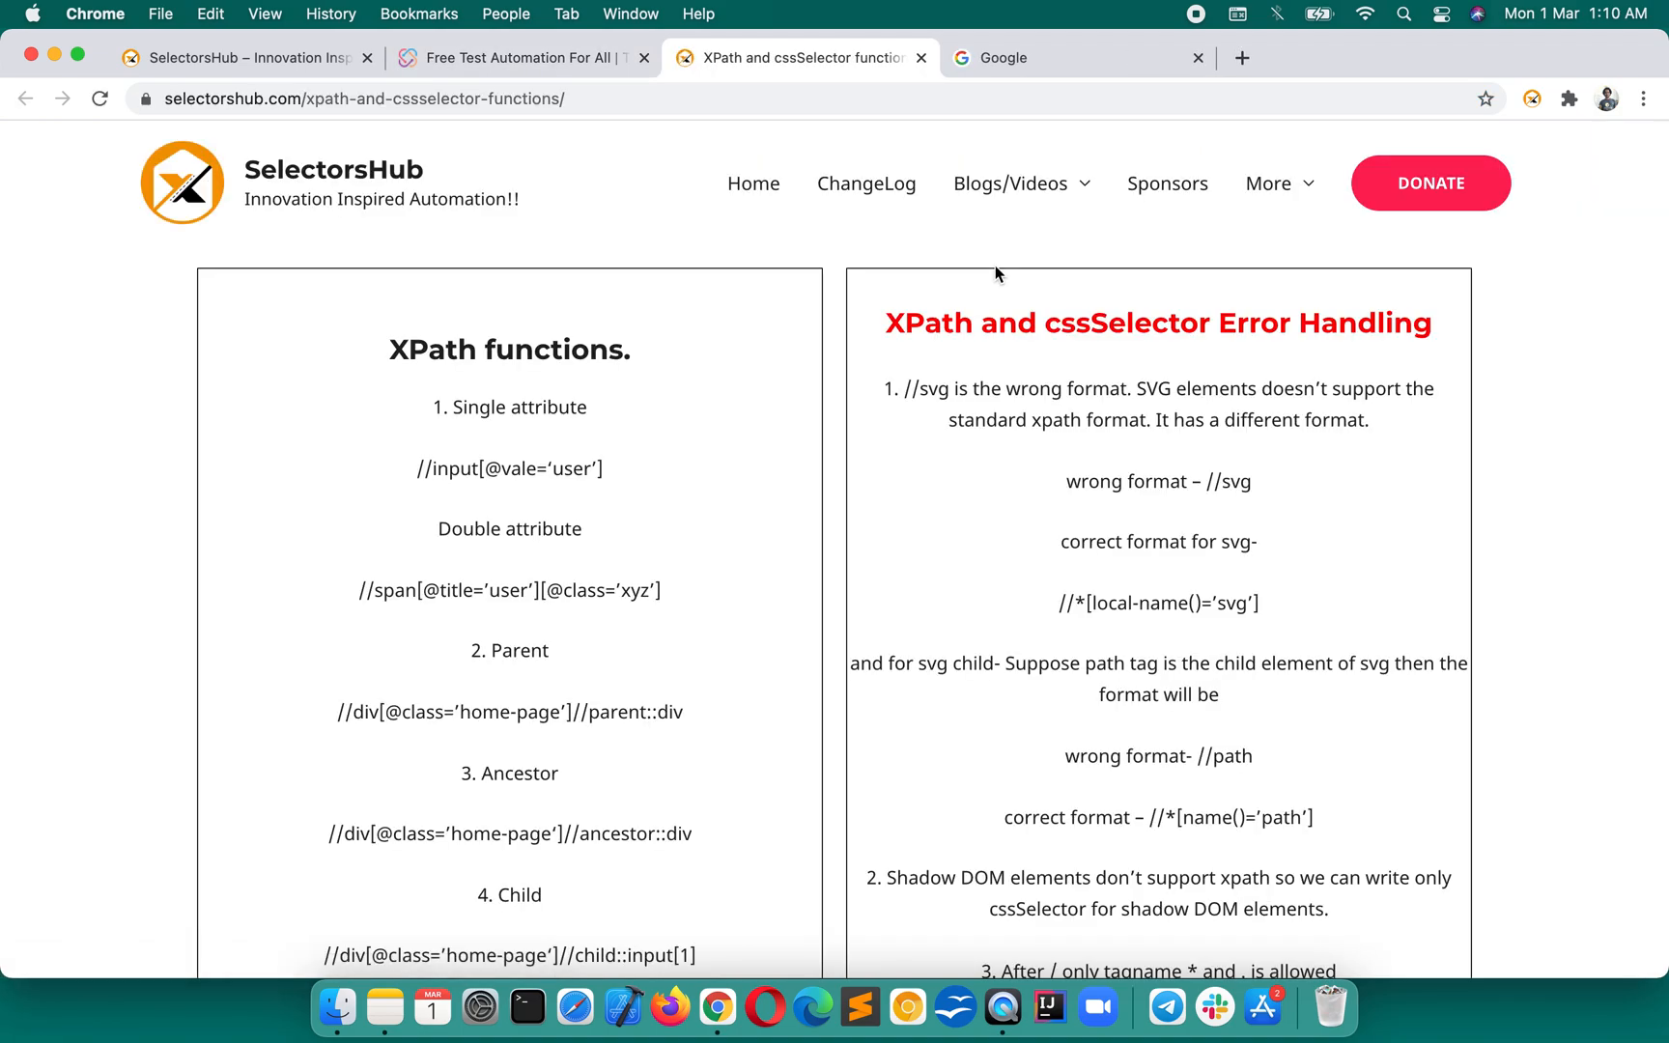
Step: Skim the XPath and cssSelector error handling guide and return to the testproject.io tab
scroll(down, 3)
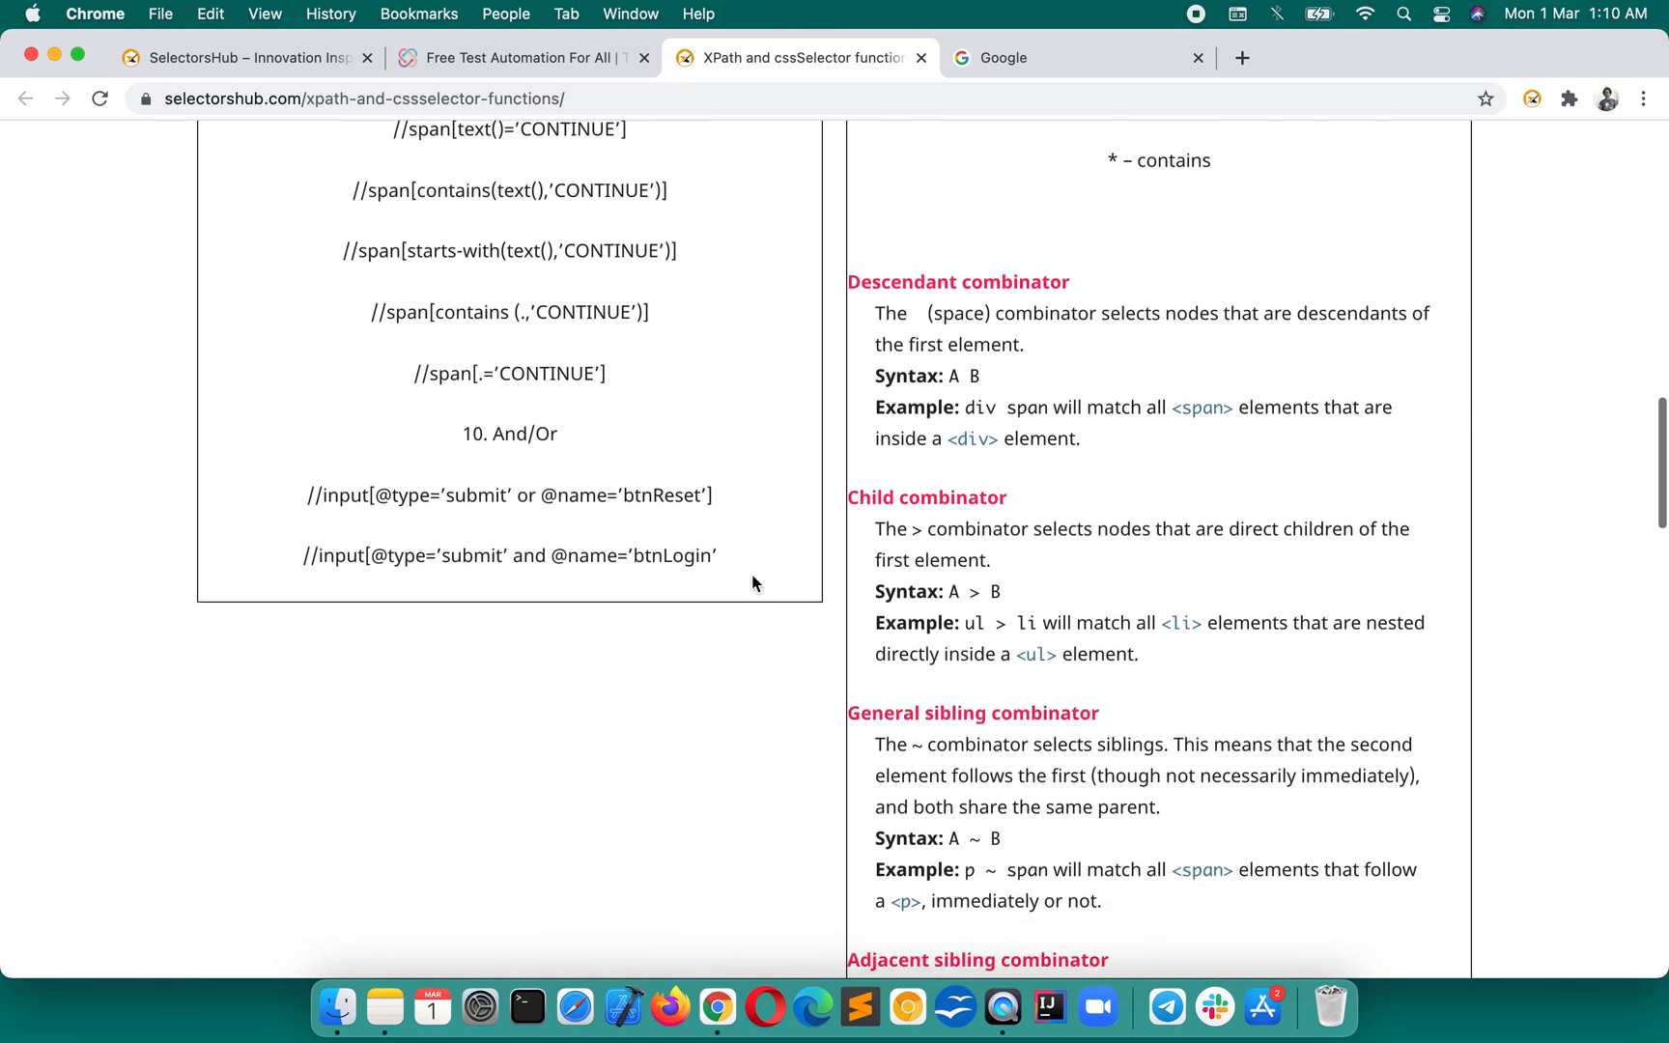
scroll(up, 3)
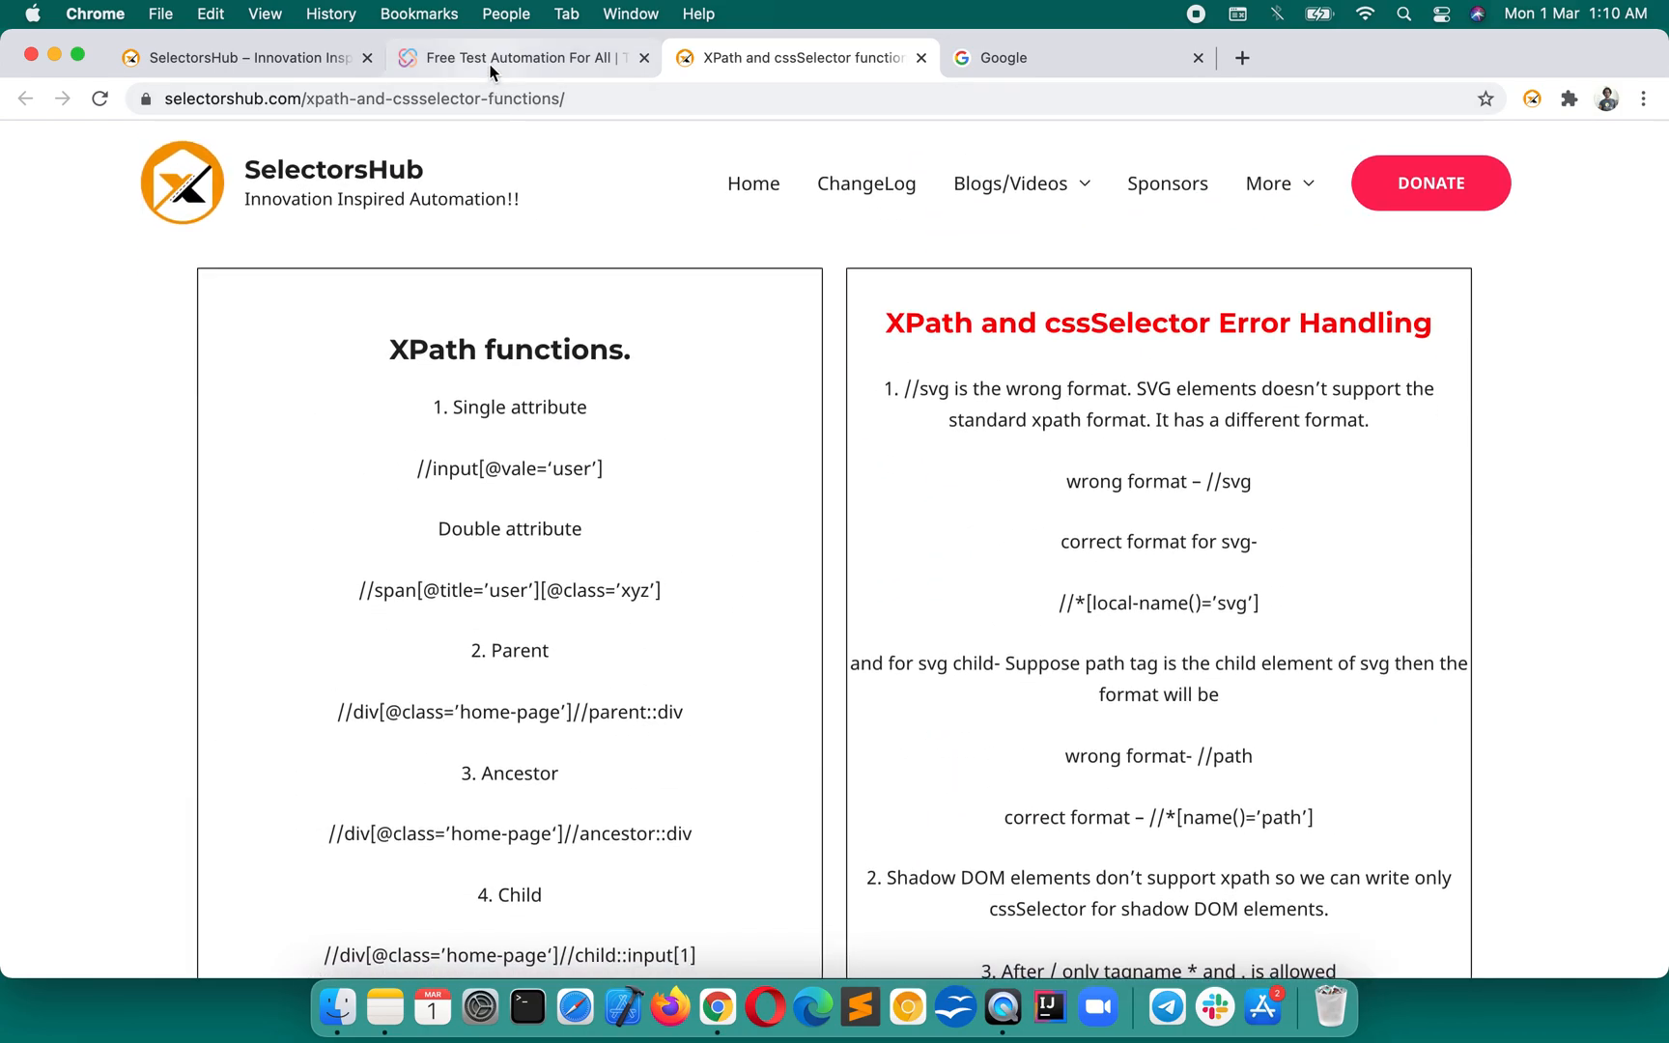
click(522, 58)
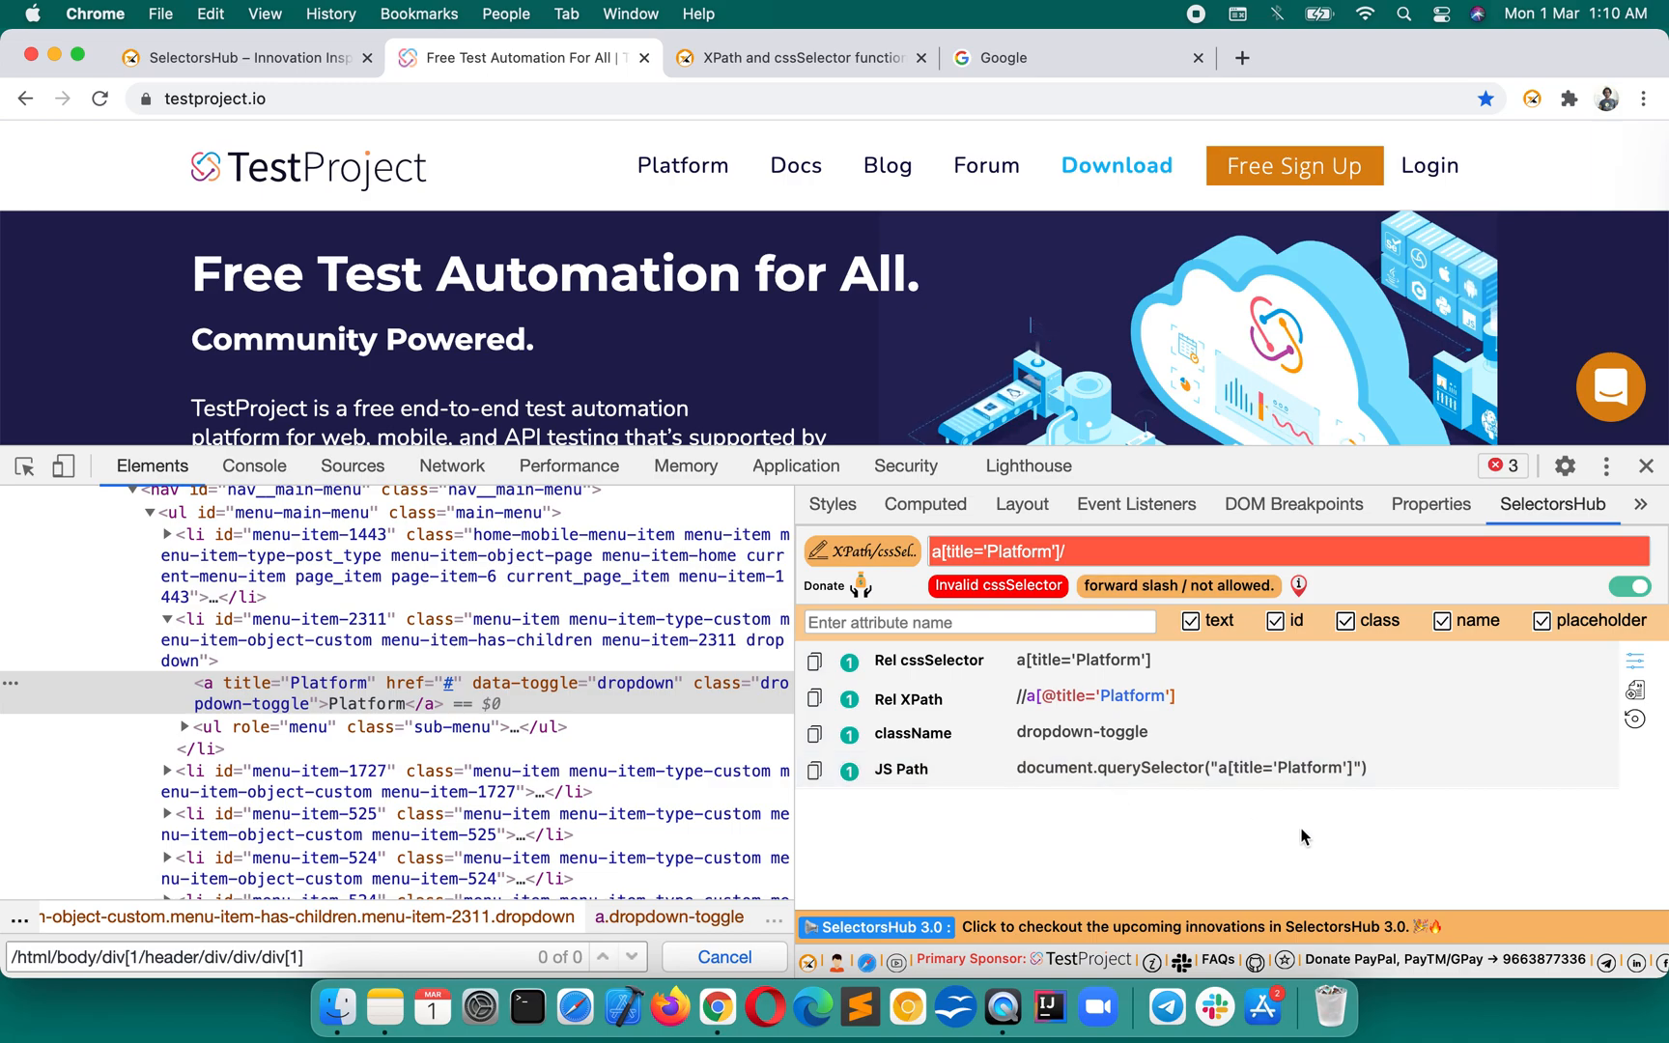